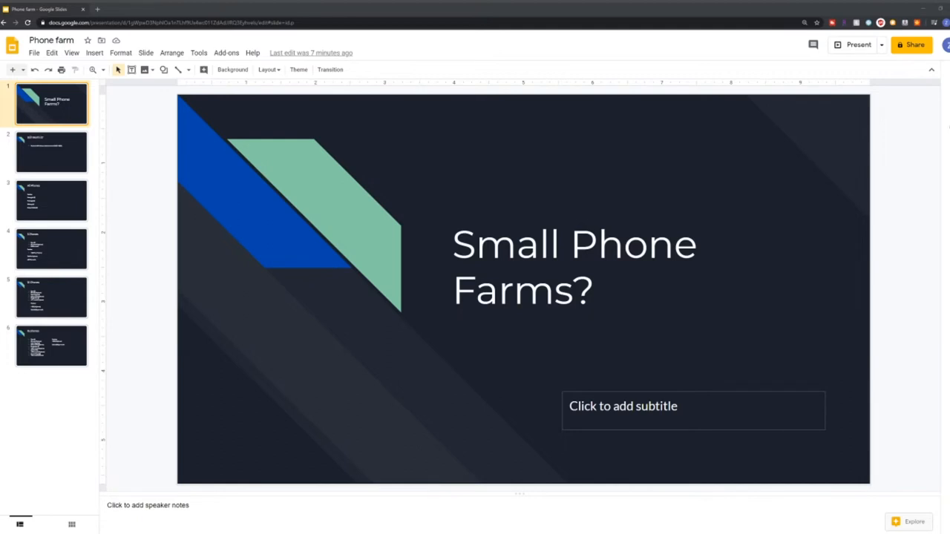
# Step: Start presenting the six-slide 'Small Phone Farms?' deck fullscreen from the 'Still Worth it?' slide
pyautogui.click(858, 44)
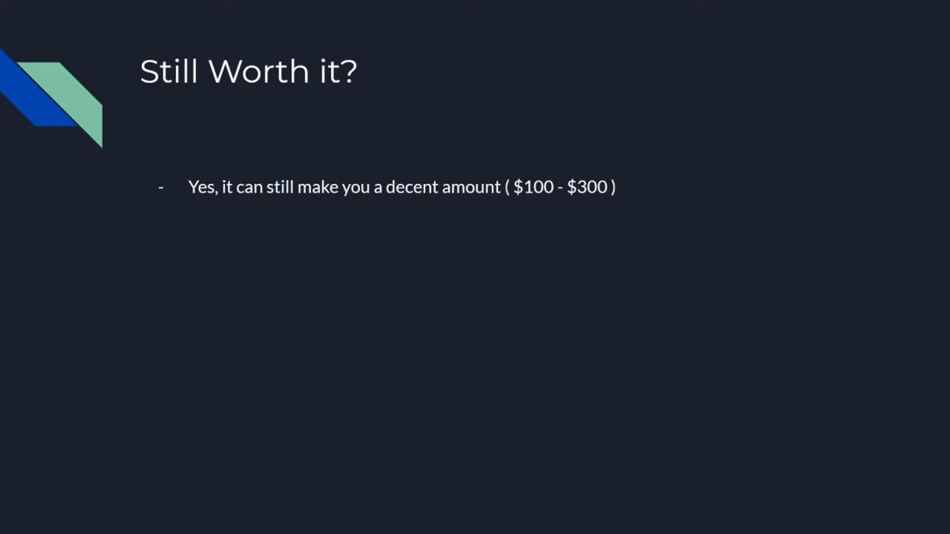